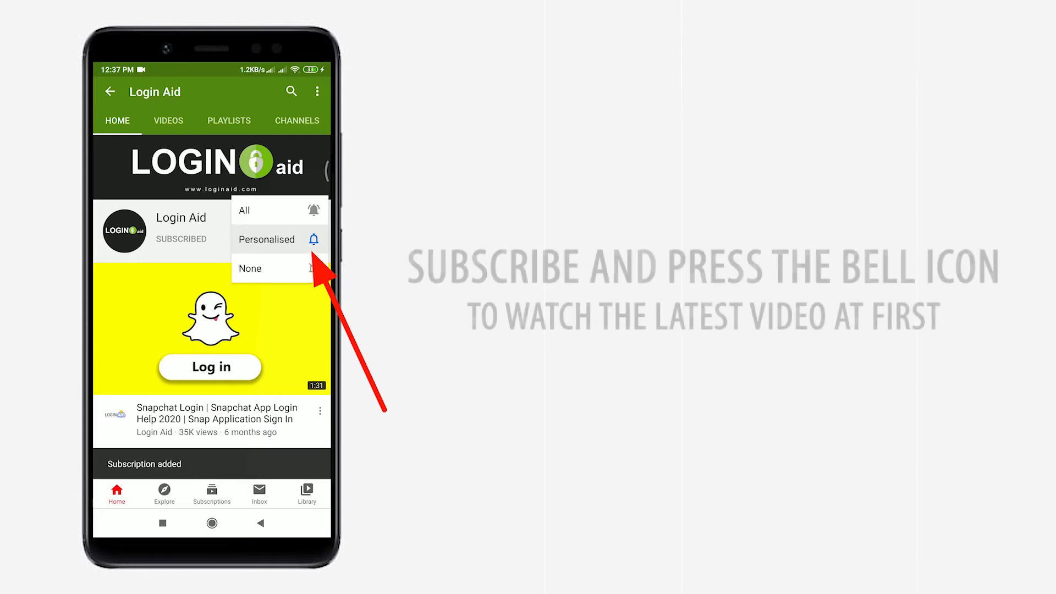
# Subscribe to the Login Aid channel on YouTube
pyautogui.click(244, 211)
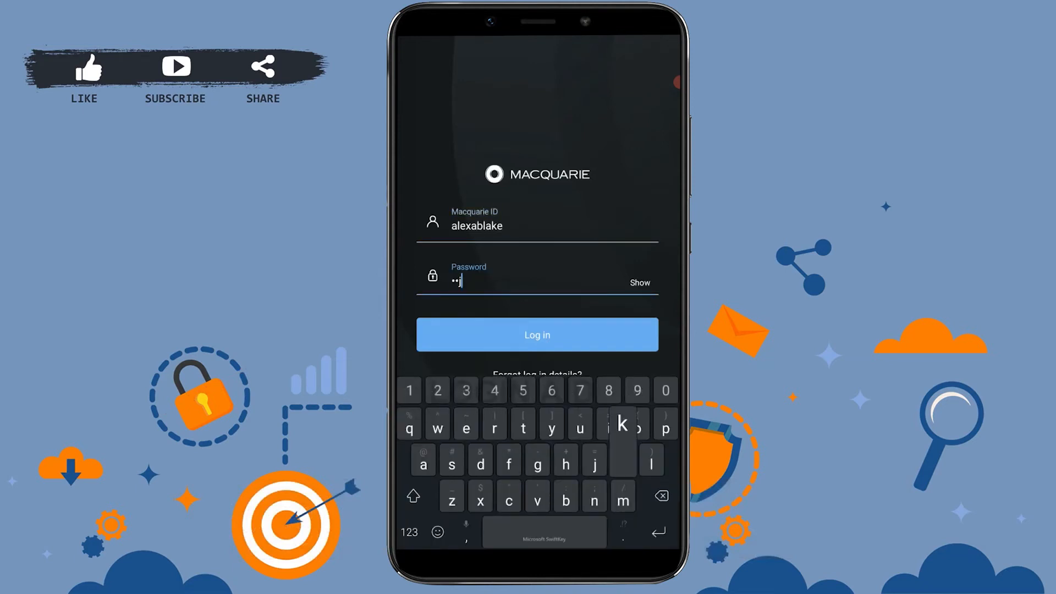
# Enter the password below the filled Macquarie ID so both login fields are complete
pyautogui.write('password')
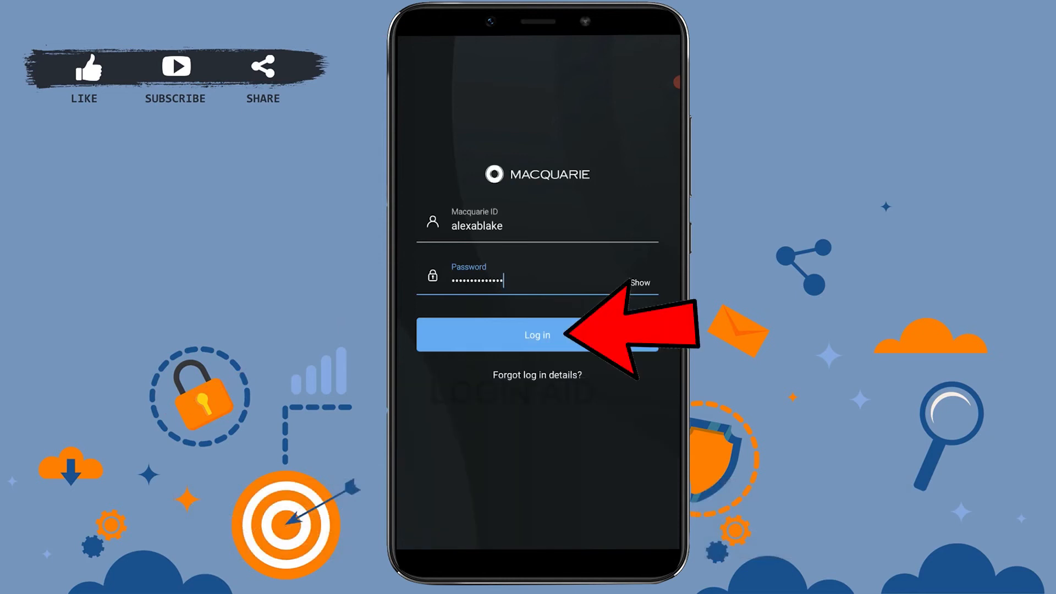
# Go to the Forgot log in details page offering password and Macquarie ID recovery
pyautogui.click(537, 335)
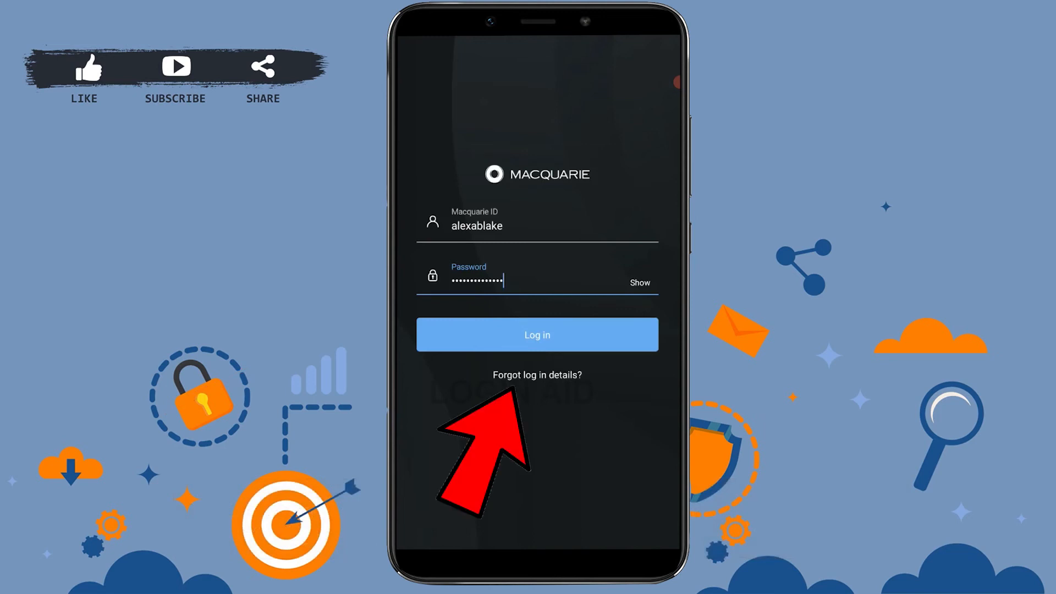
pyautogui.click(536, 375)
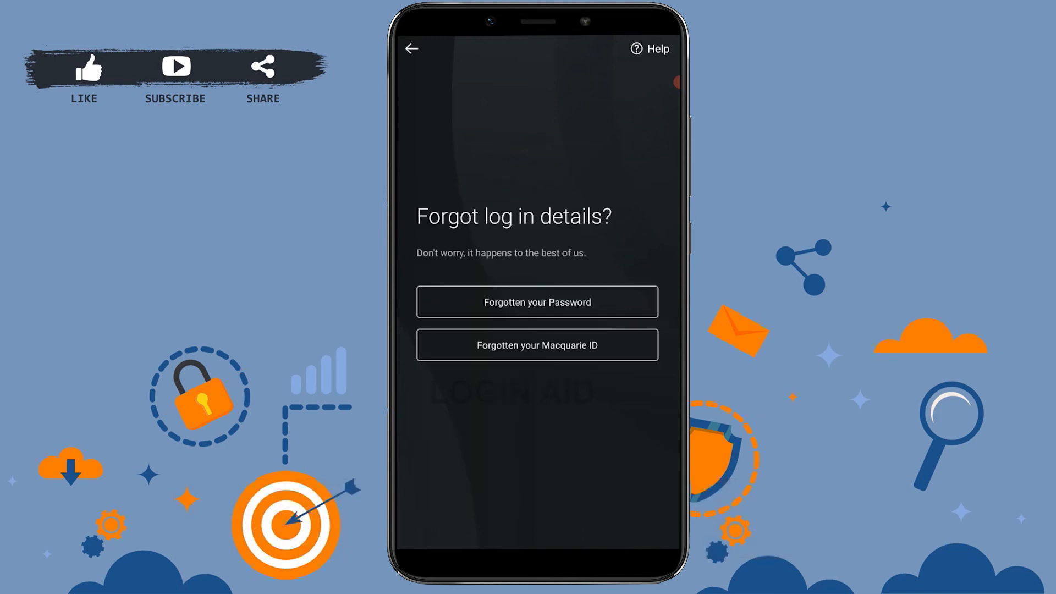